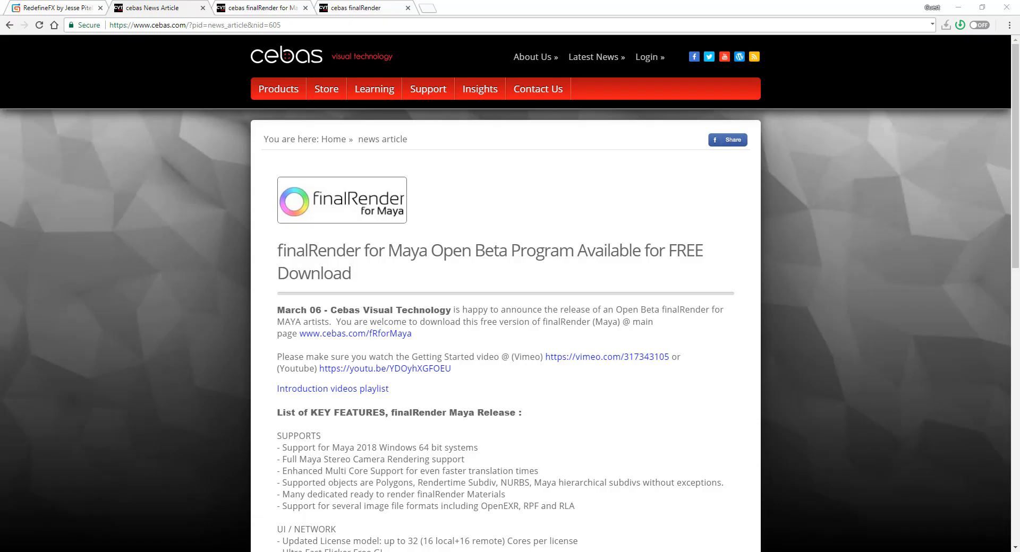
{"action": "mouse_move", "coordinate": [3, 499]}
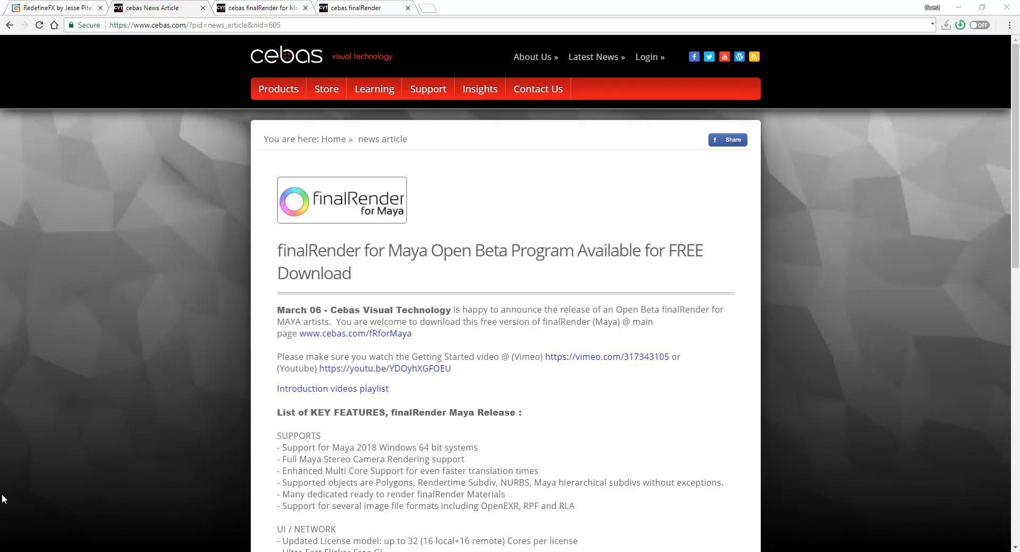
{"action": "mouse_move", "coordinate": [21, 477]}
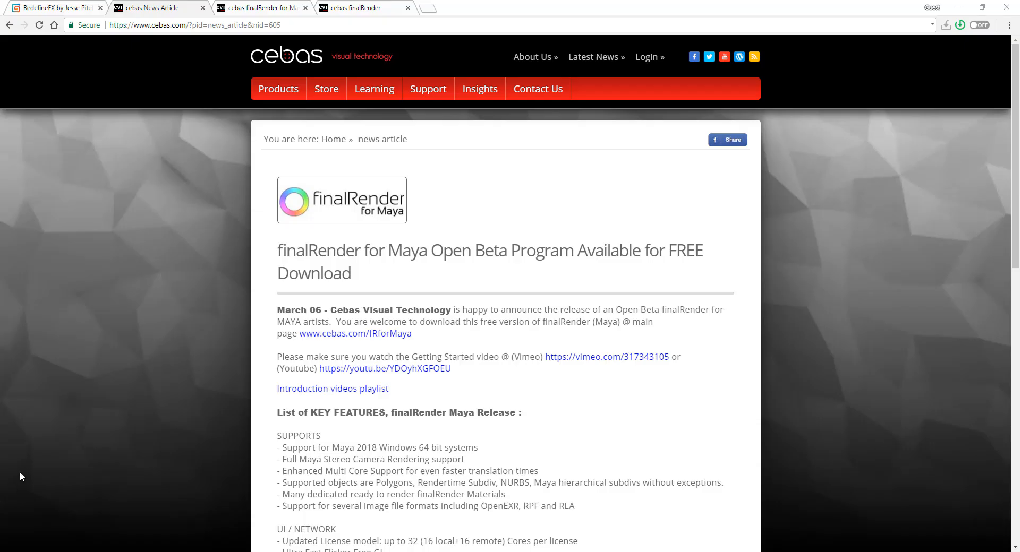
{"action": "mouse_move", "coordinate": [282, 421]}
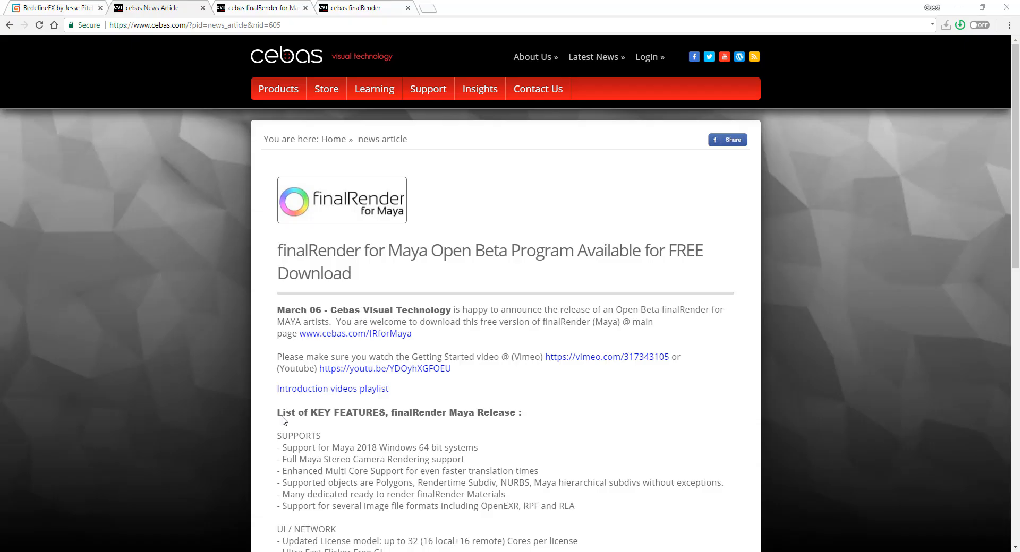
Go to the finalRender for Maya Open BETA free download page with its terms and email form
{"action": "scroll", "scroll_direction": "down", "scroll_amount": 3}
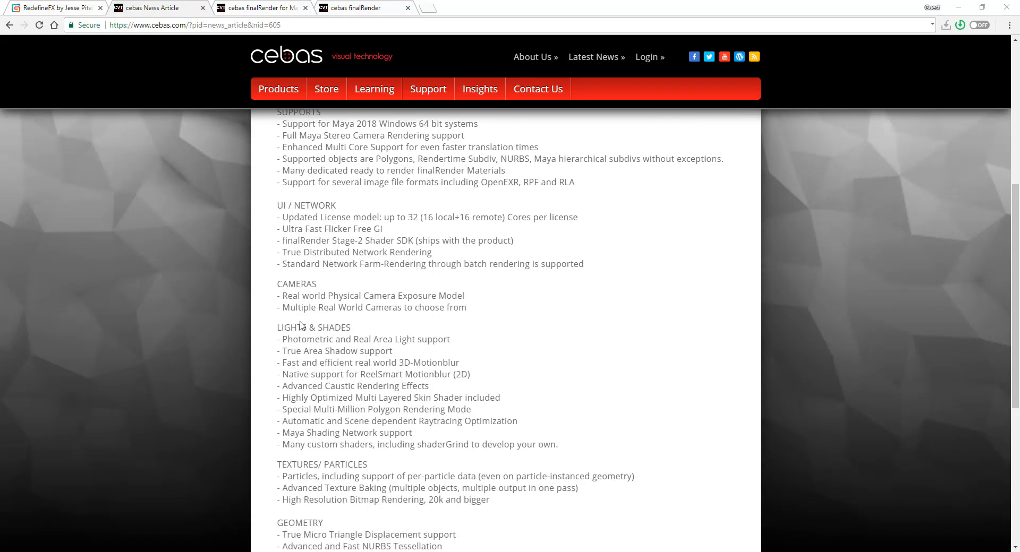
{"action": "scroll", "scroll_direction": "down", "scroll_amount": 3}
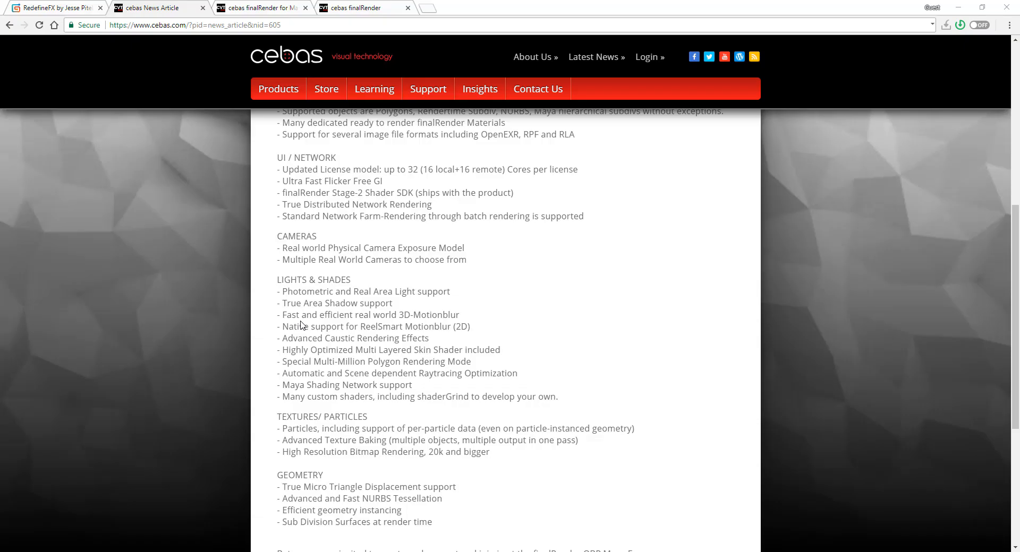
{"action": "scroll", "scroll_direction": "down", "scroll_amount": 3}
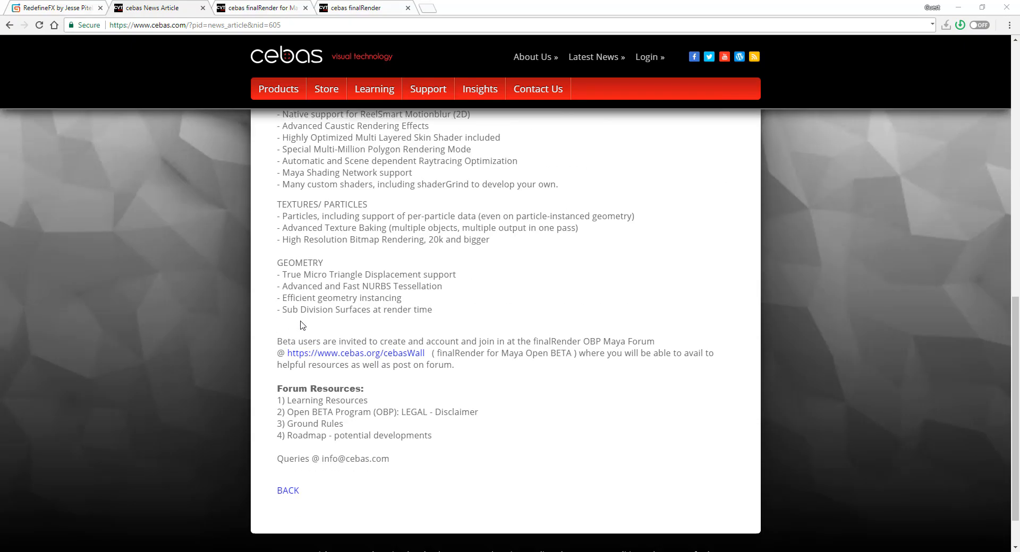
{"action": "scroll", "scroll_direction": "up", "scroll_amount": 3}
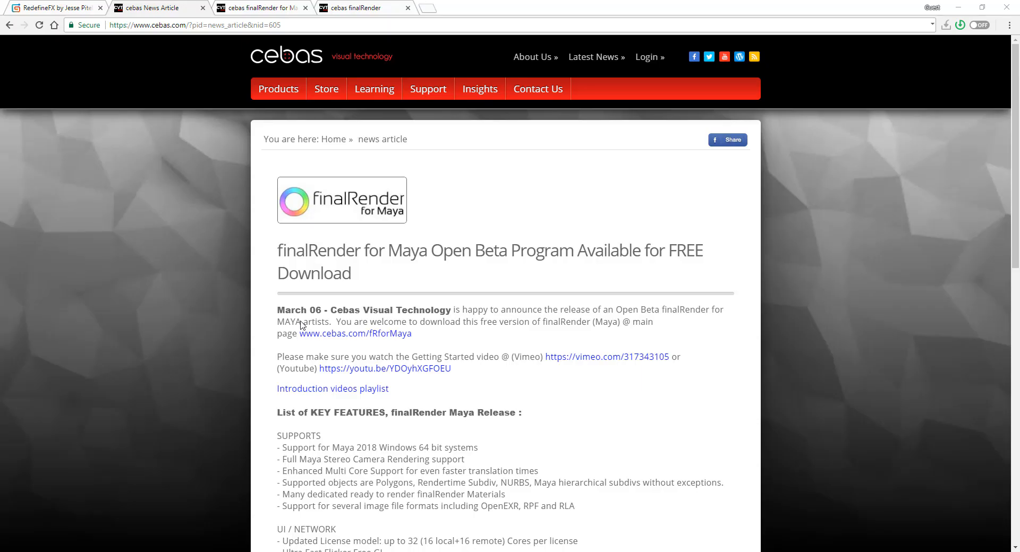
{"action": "mouse_move", "coordinate": [329, 150]}
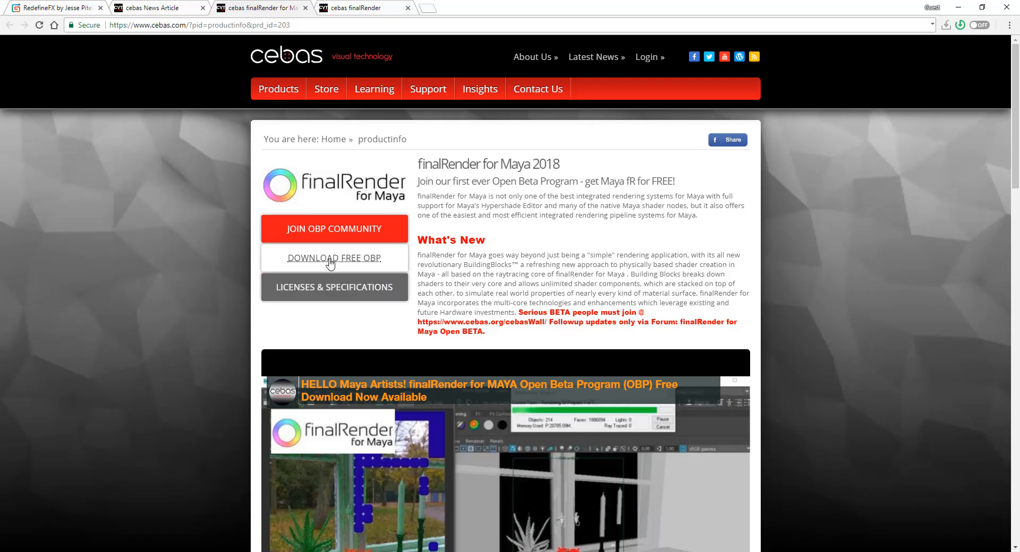
{"action": "mouse_move", "coordinate": [311, 258]}
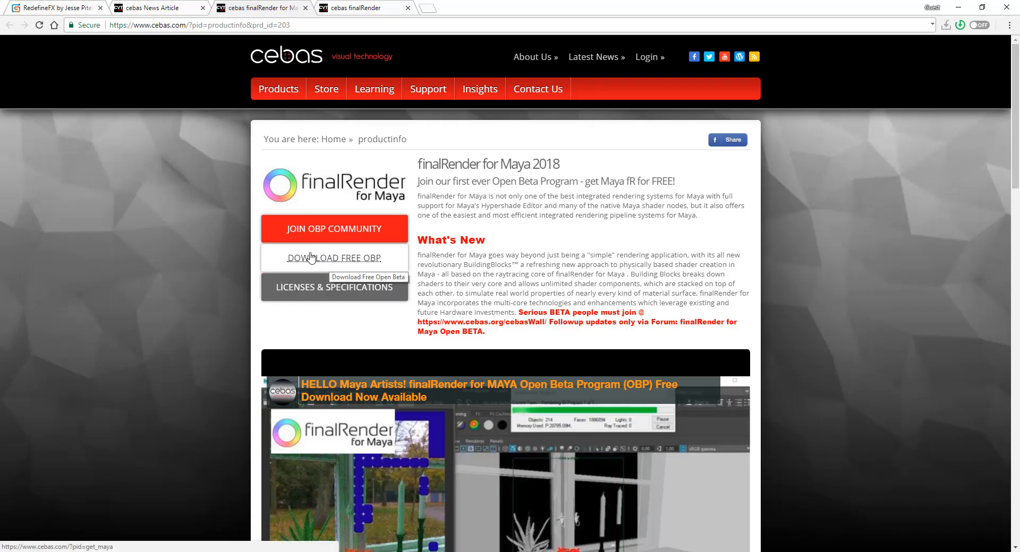
{"action": "left_click", "coordinate": [335, 258]}
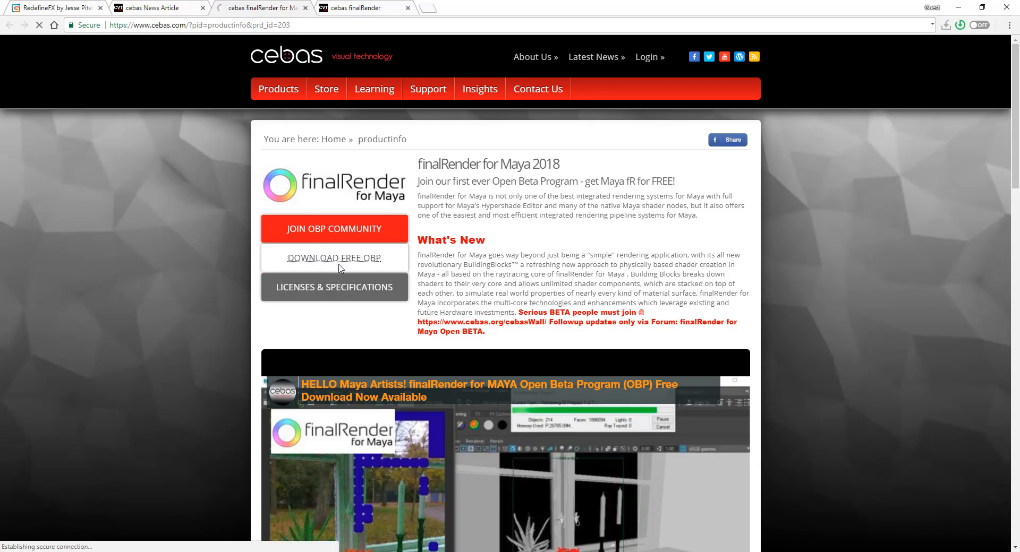
{"action": "left_click", "coordinate": [334, 258]}
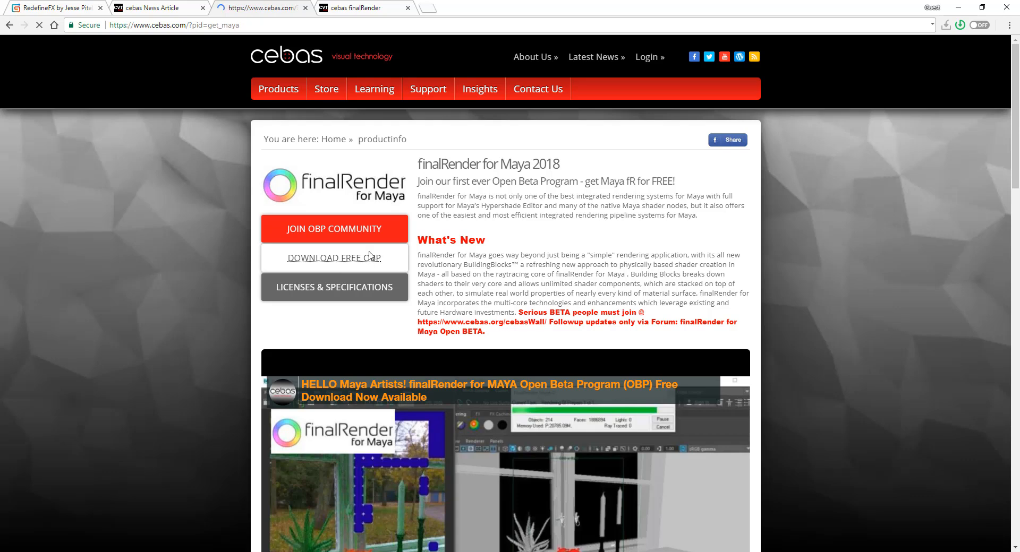
{"action": "left_click", "coordinate": [333, 258]}
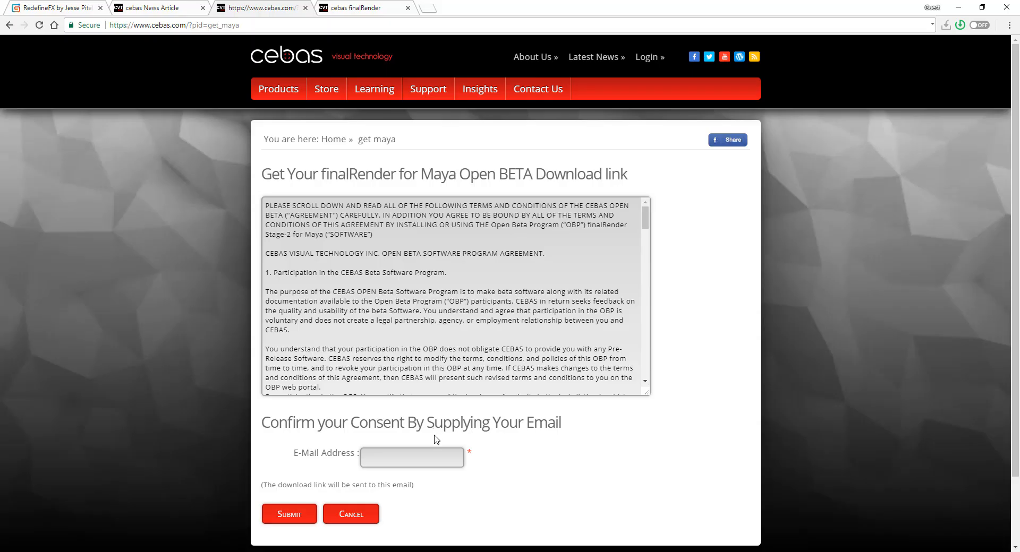
{"action": "mouse_move", "coordinate": [400, 479]}
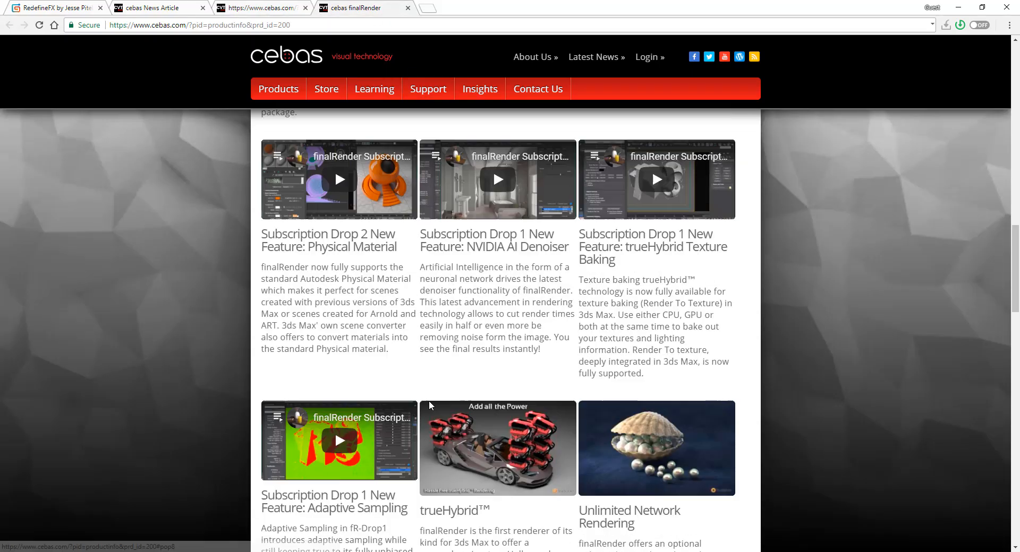
Scroll through the finalRender for 3ds Max feature video tiles and descriptions
{"action": "scroll", "scroll_direction": "up", "scroll_amount": 3}
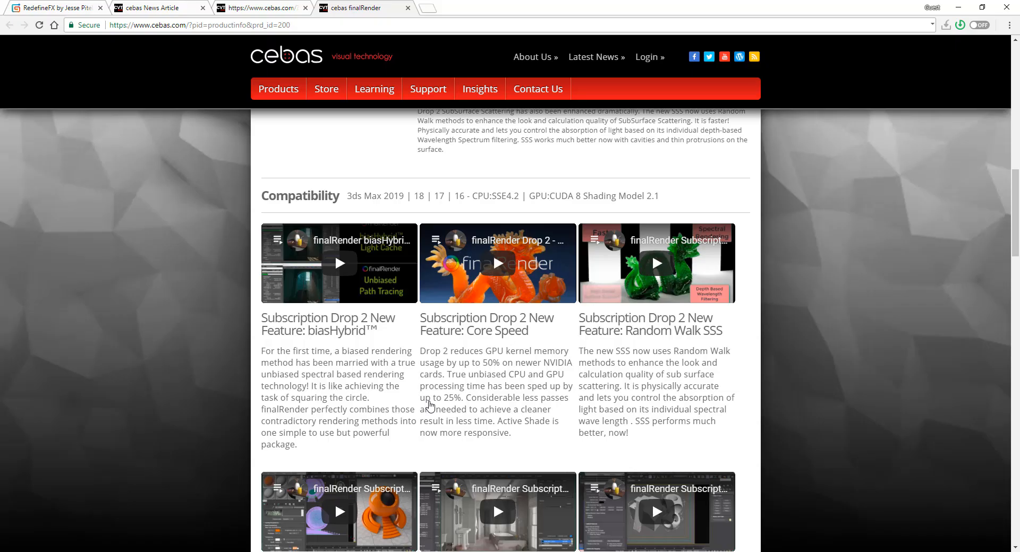
{"action": "mouse_move", "coordinate": [430, 403]}
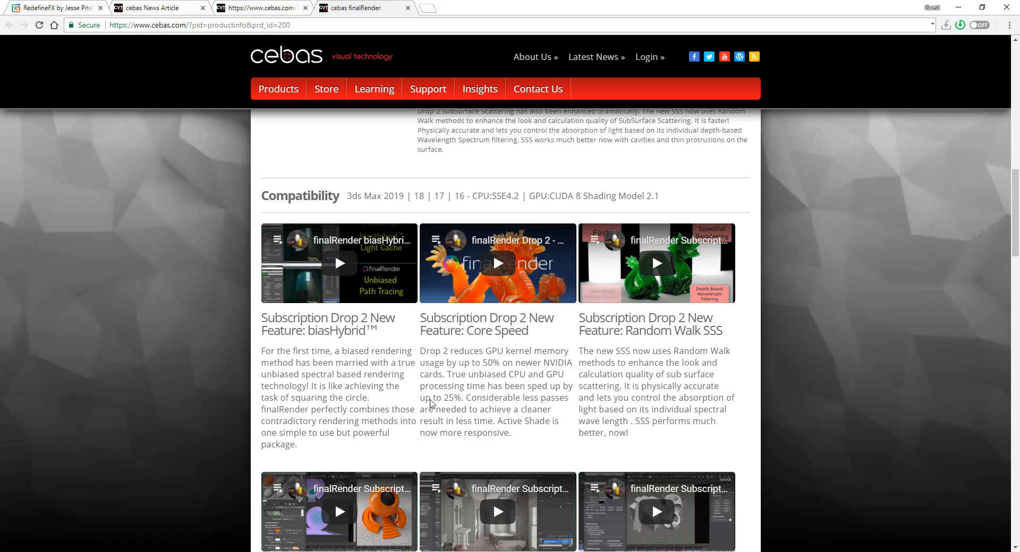
{"action": "scroll", "scroll_direction": "down", "scroll_amount": 3}
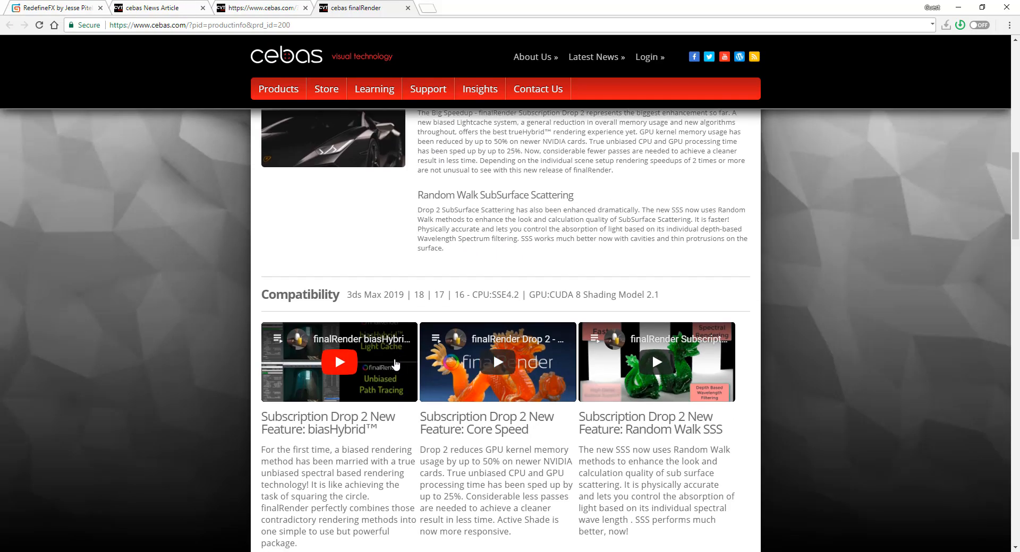
{"action": "scroll", "scroll_direction": "down", "scroll_amount": 3}
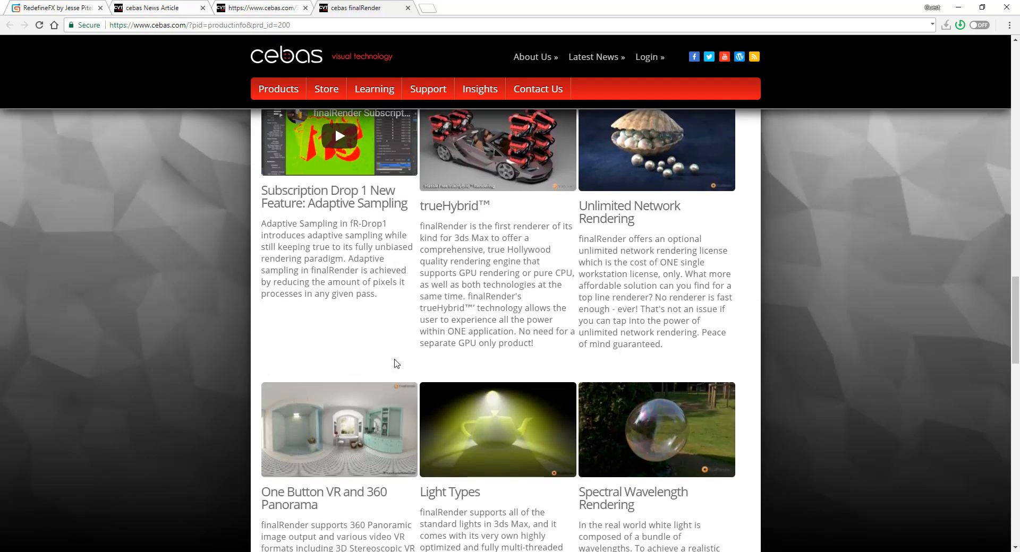
{"action": "scroll", "scroll_direction": "down", "scroll_amount": 3}
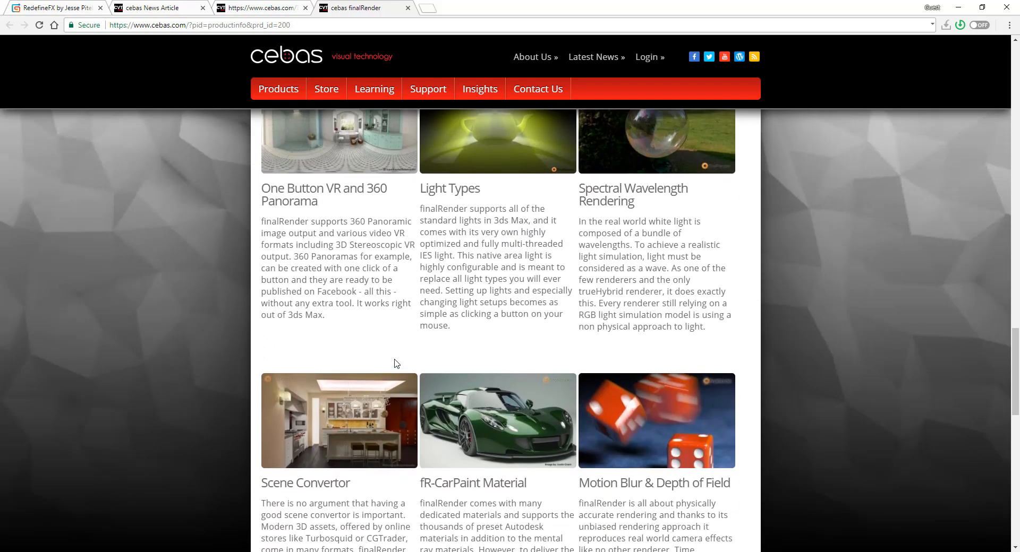
{"action": "scroll", "scroll_direction": "down", "scroll_amount": 3}
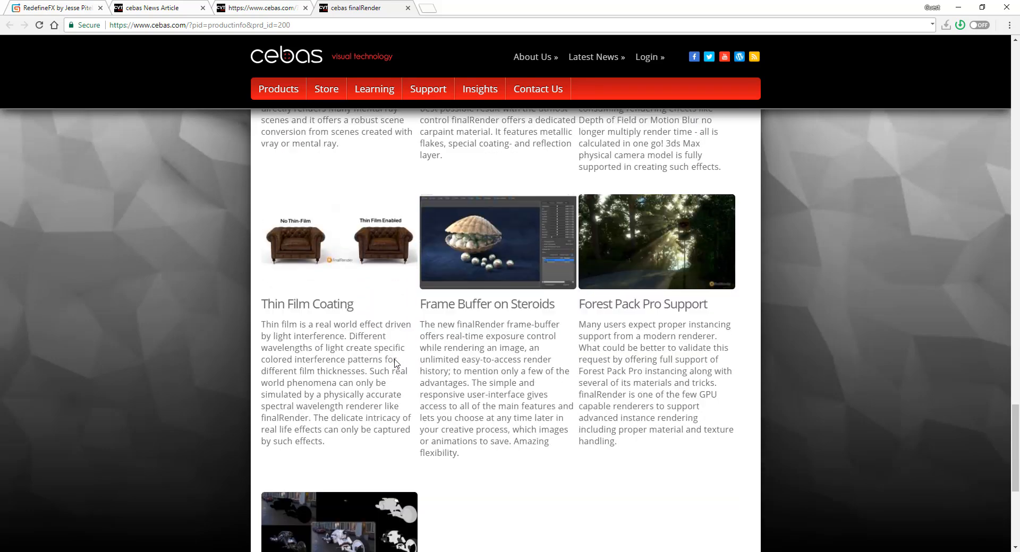
{"action": "scroll", "scroll_direction": "down", "scroll_amount": 3}
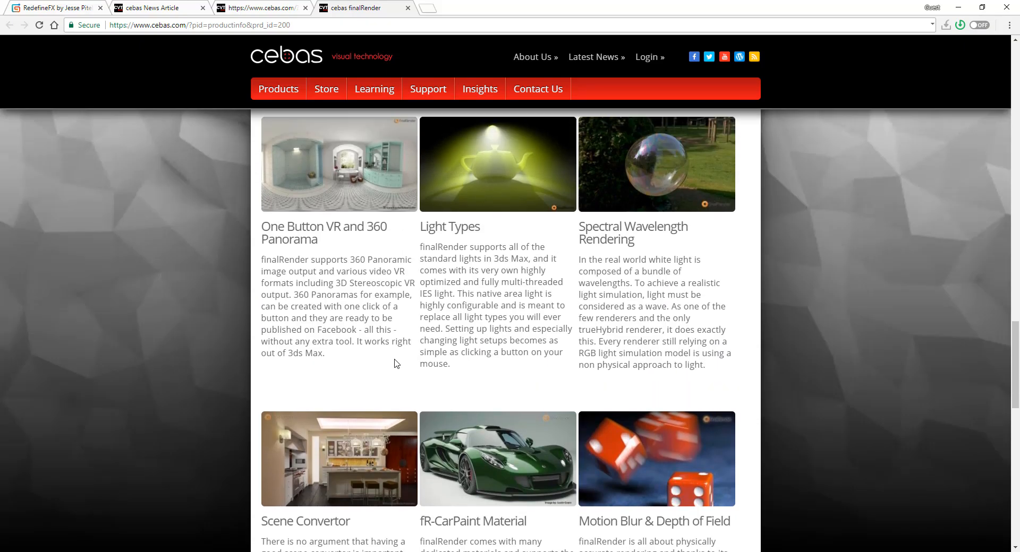
{"action": "scroll", "scroll_direction": "down", "scroll_amount": 3}
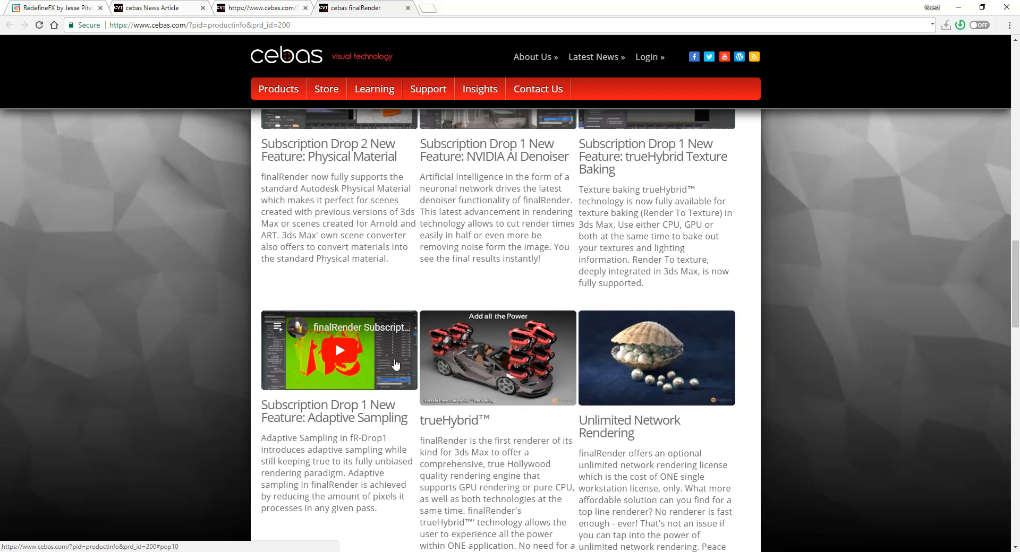
{"action": "scroll", "scroll_direction": "up", "scroll_amount": 3}
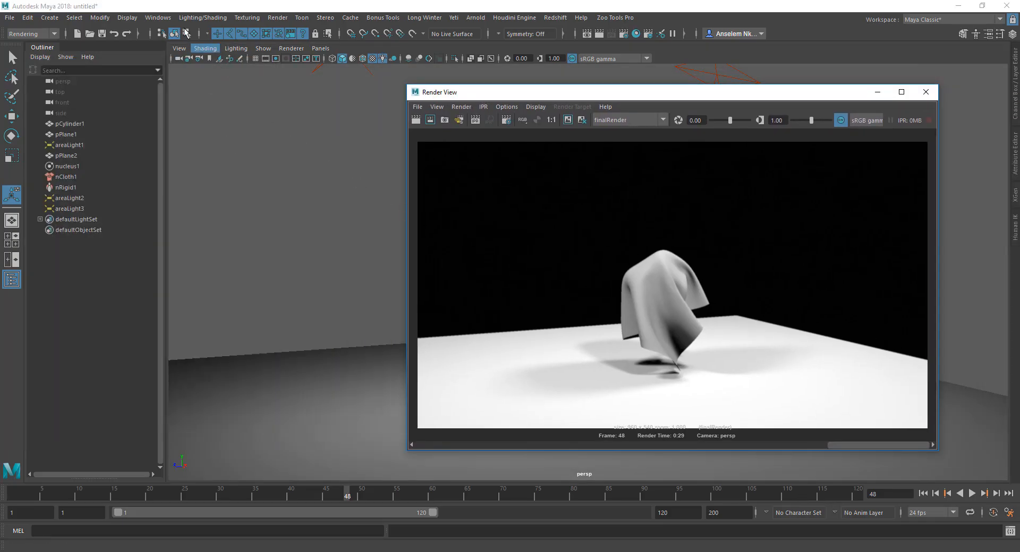
{"action": "left_click", "coordinate": [157, 18]}
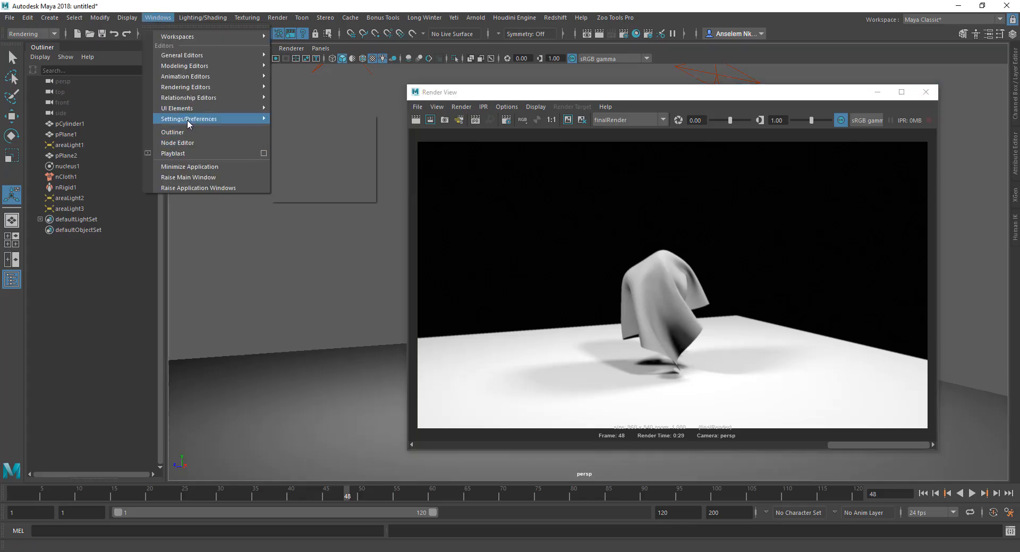
{"action": "mouse_move", "coordinate": [189, 119]}
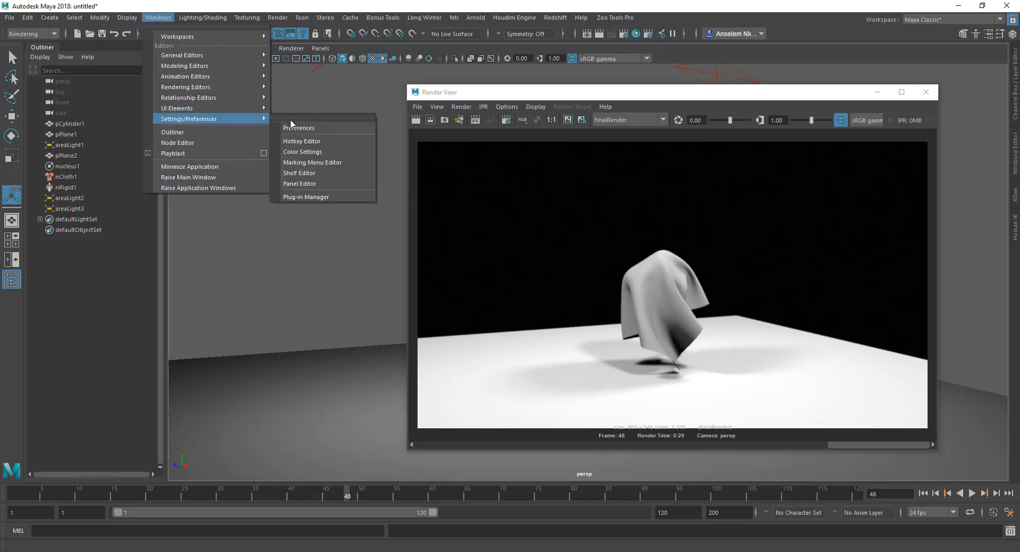
{"action": "left_click", "coordinate": [305, 197]}
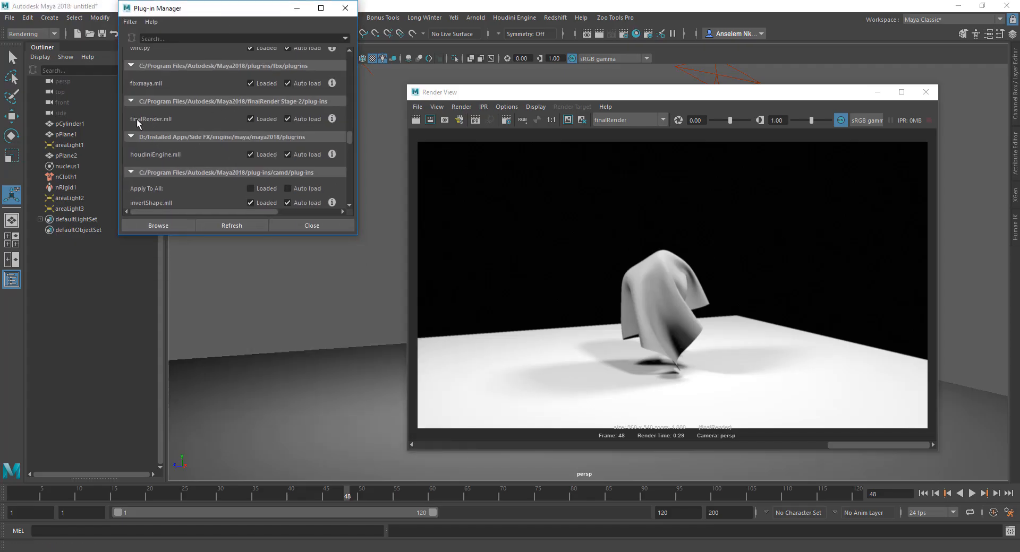
{"action": "mouse_move", "coordinate": [168, 126]}
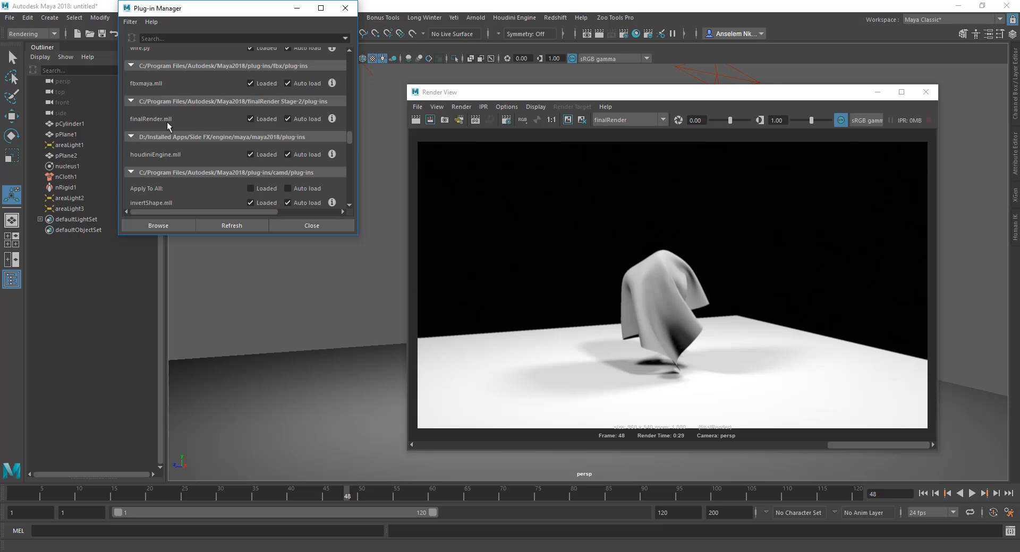
{"action": "mouse_move", "coordinate": [161, 123]}
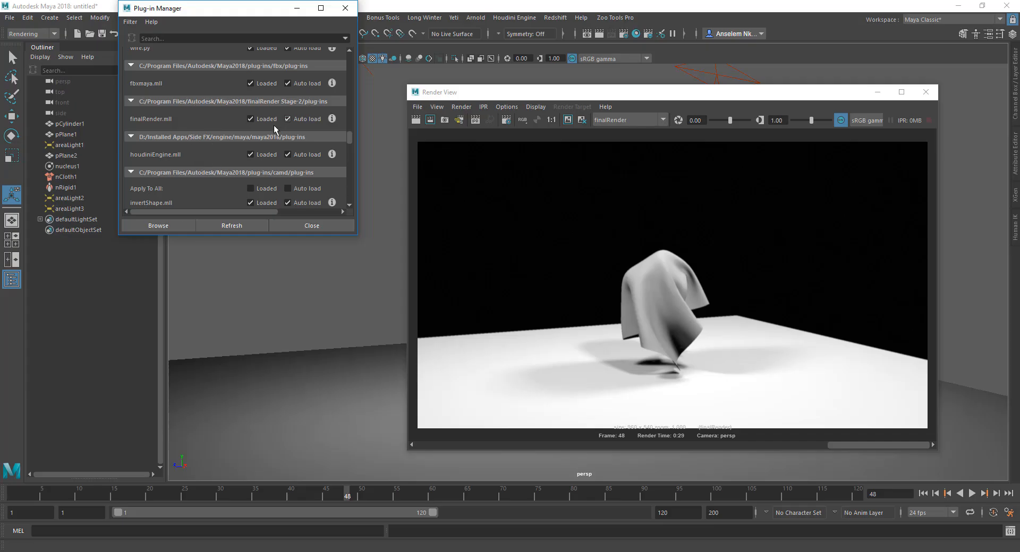
{"action": "mouse_move", "coordinate": [346, 16]}
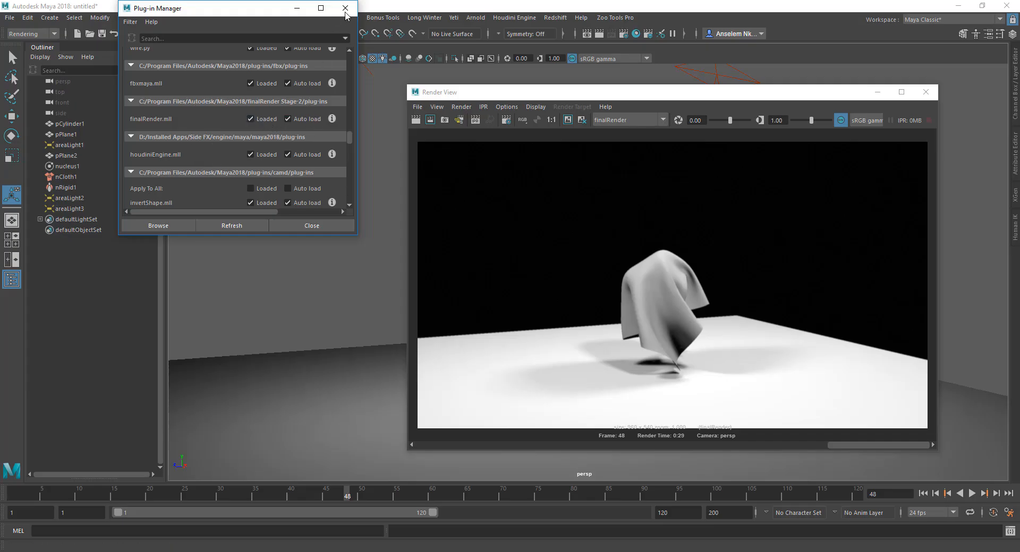
{"action": "left_click", "coordinate": [345, 7]}
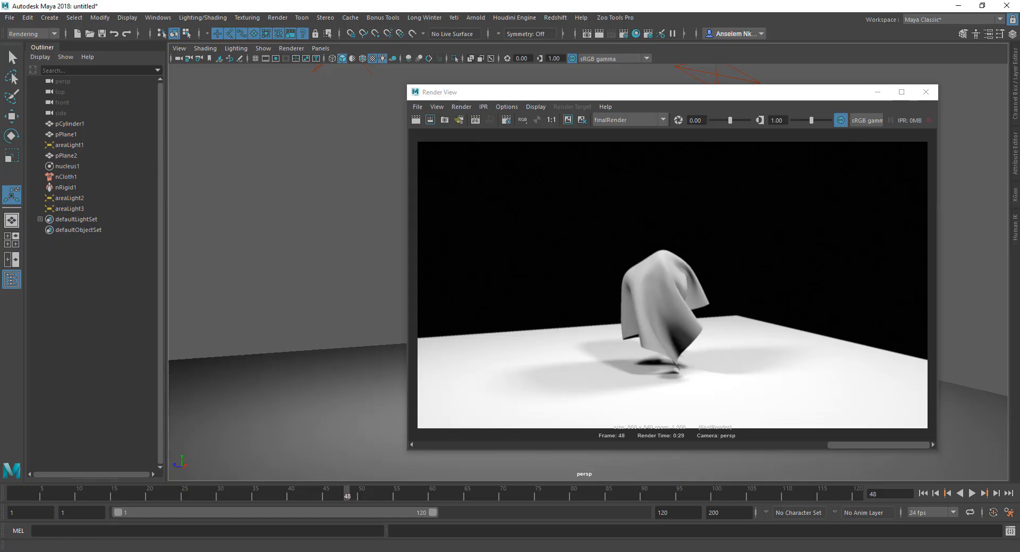
{"action": "mouse_move", "coordinate": [661, 33]}
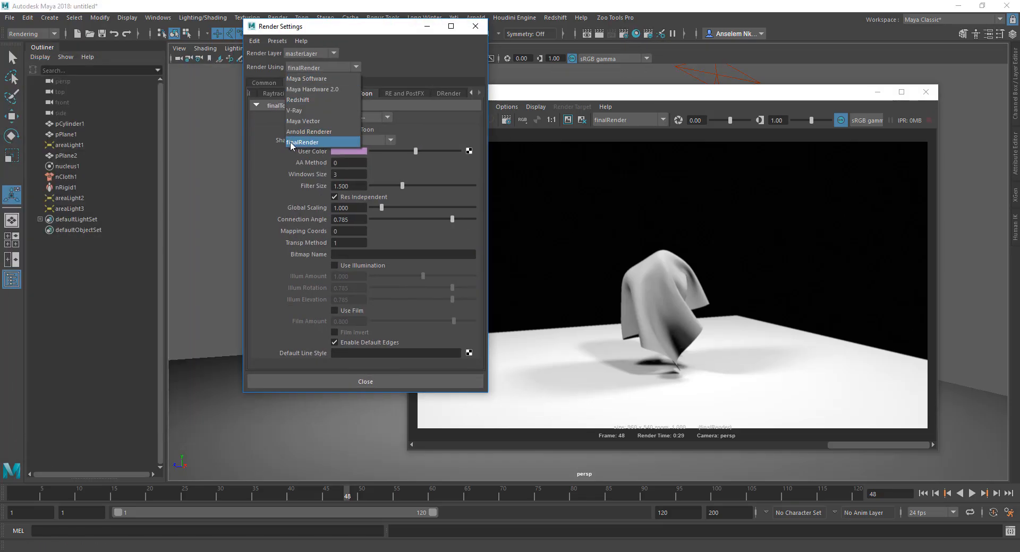
Choose finalRender in Render Using and show its General settings
{"action": "left_click", "coordinate": [303, 142]}
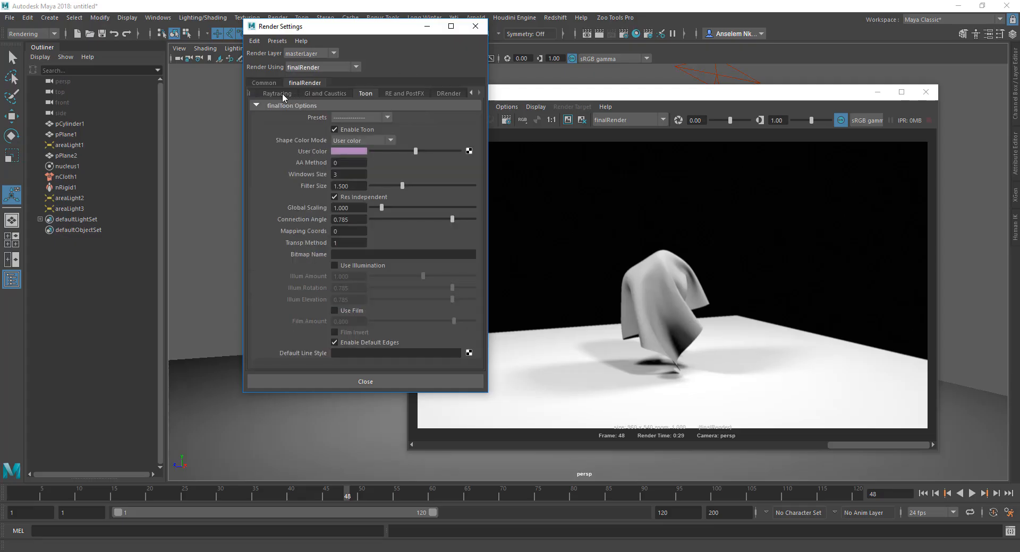
{"action": "mouse_move", "coordinate": [487, 123]}
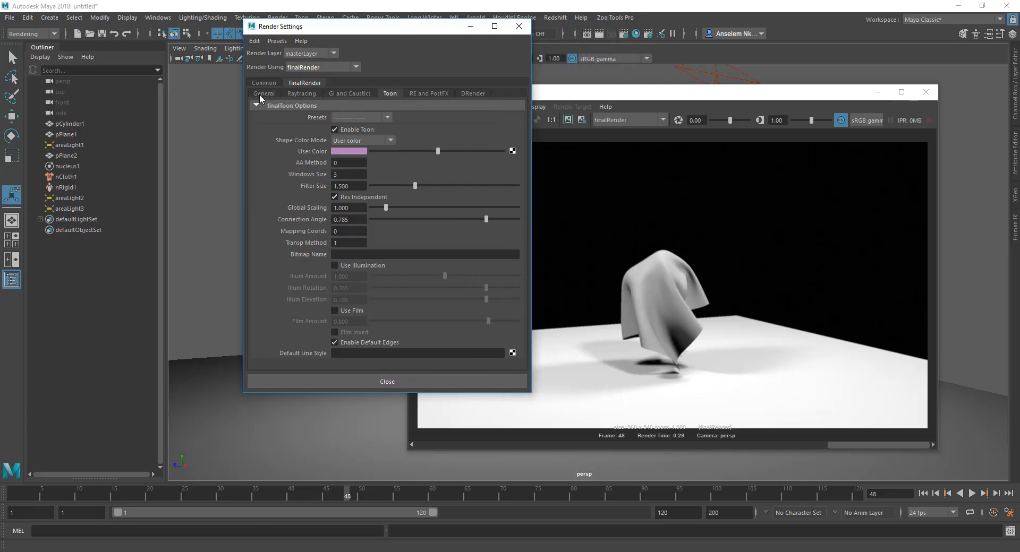
{"action": "left_click", "coordinate": [263, 93]}
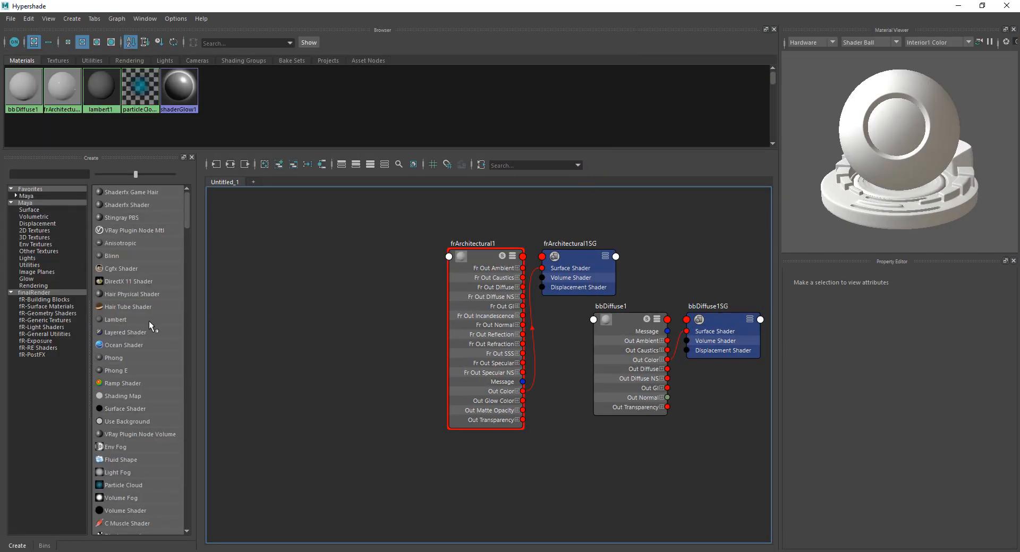
Browse the fR-Building Blocks, fR-Geometry Shaders and another finalRender category in Hypershade's Create panel
{"action": "left_click", "coordinate": [43, 300]}
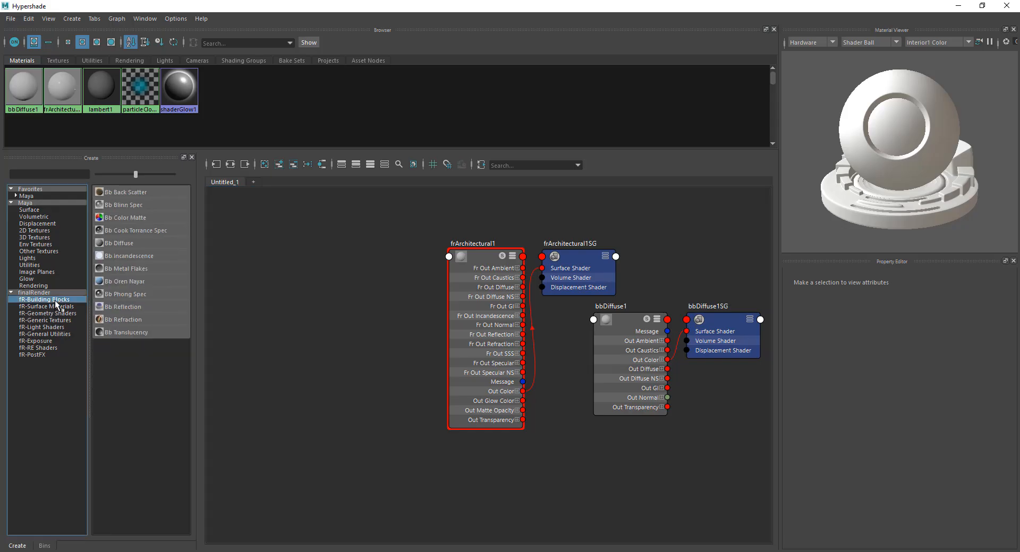
{"action": "left_click", "coordinate": [46, 313]}
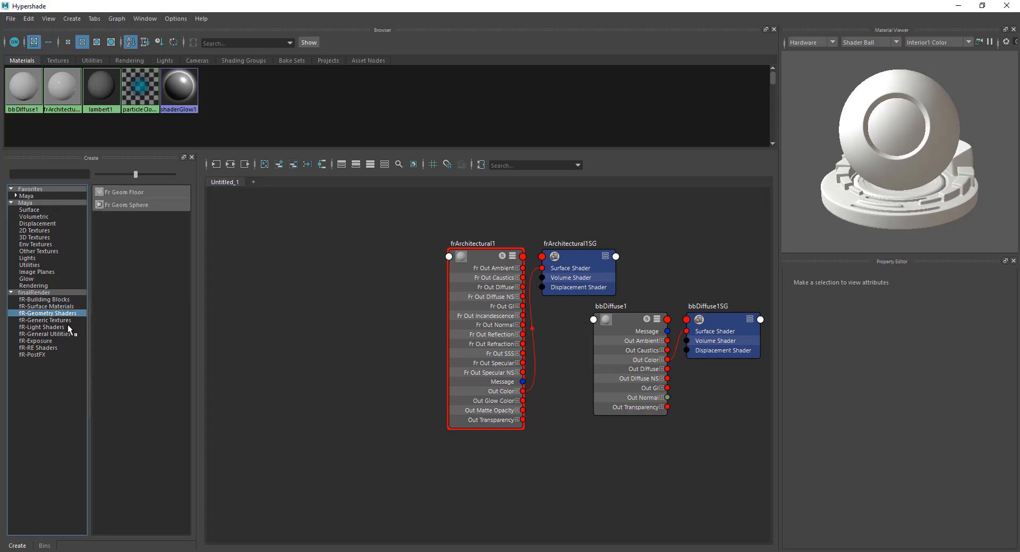
{"action": "left_click", "coordinate": [41, 326]}
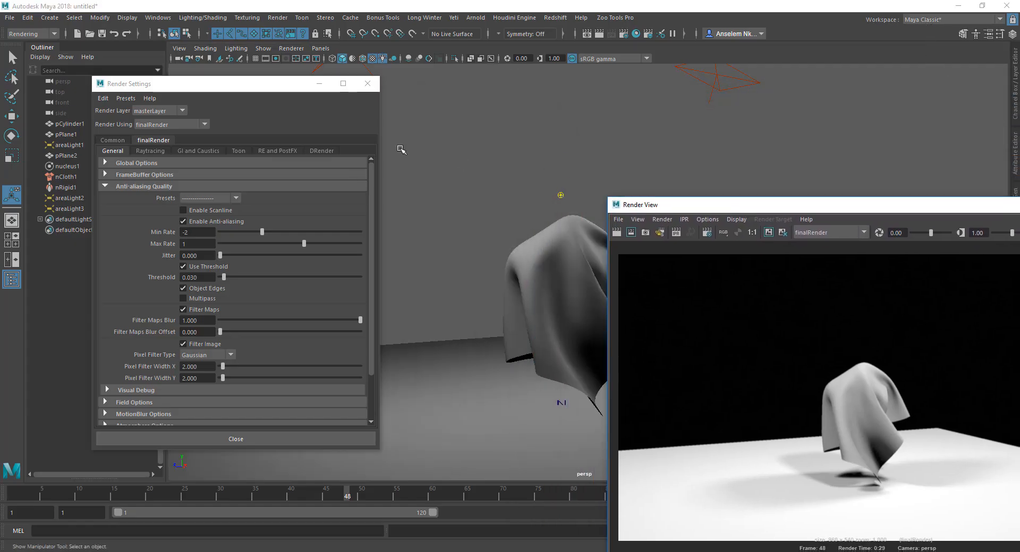
Expand the Anti-aliasing Quality section under finalRender's General settings
{"action": "left_click", "coordinate": [236, 439]}
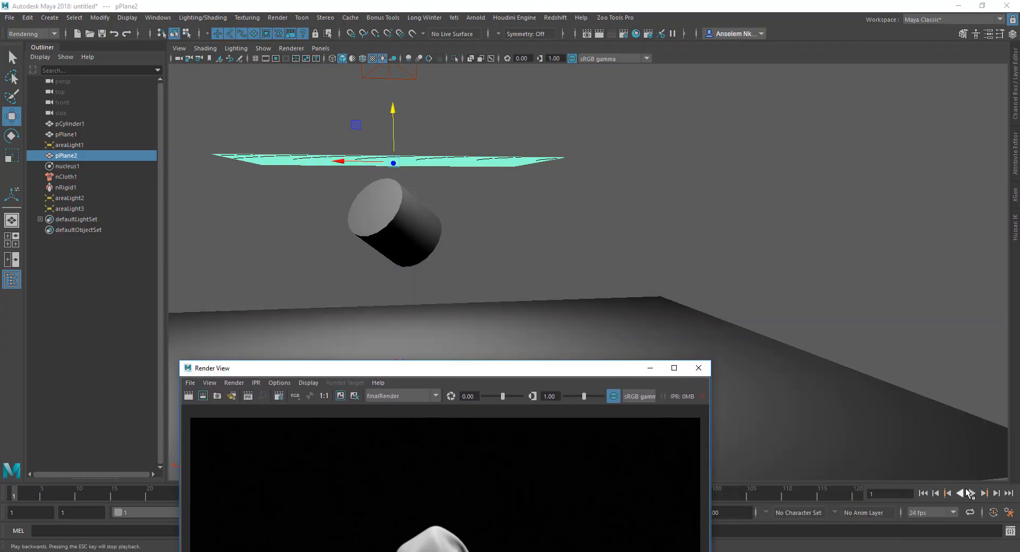
Play the cloth simulation until the plane drapes over the cylinder, then stop playback
{"action": "left_click", "coordinate": [972, 493]}
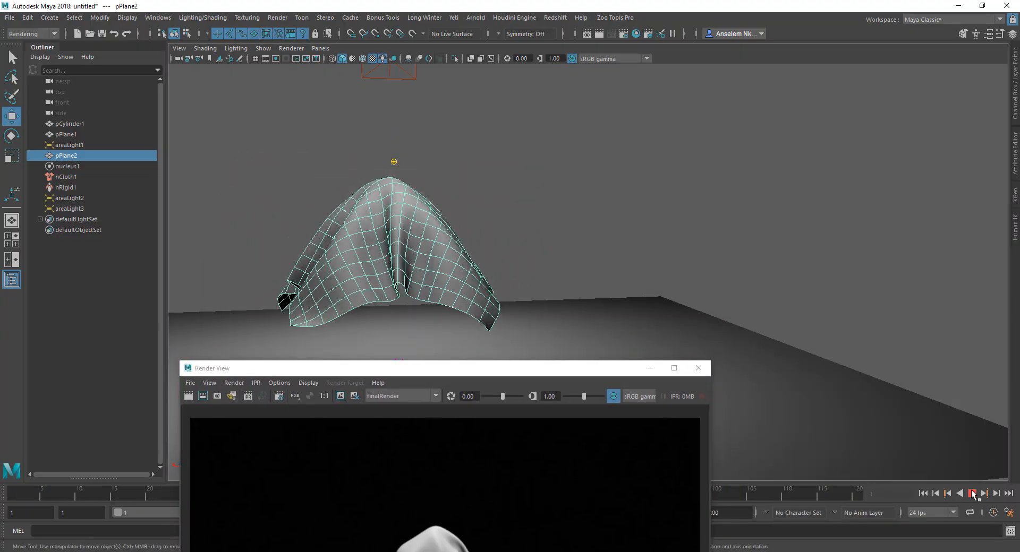
{"action": "left_click", "coordinate": [974, 492]}
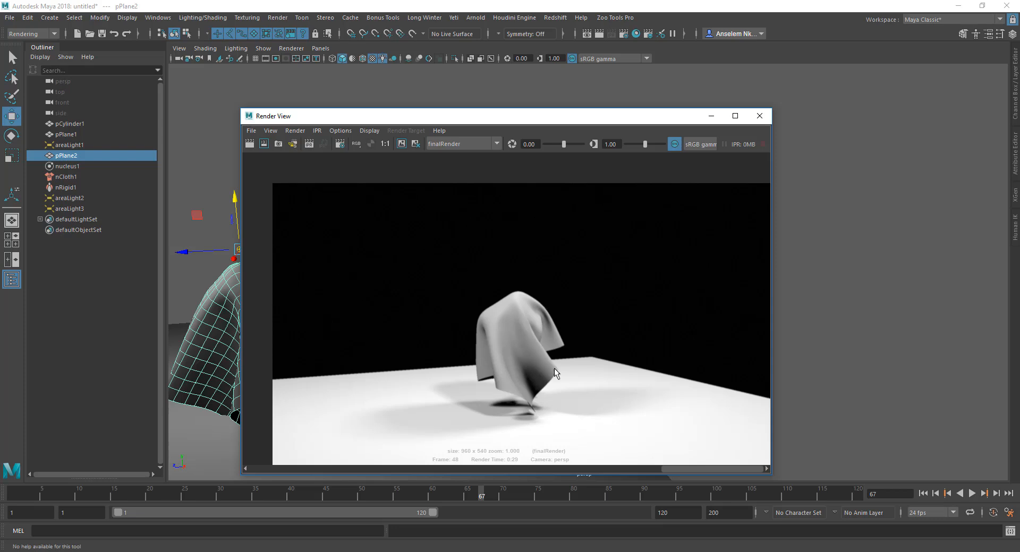
{"action": "mouse_move", "coordinate": [586, 360]}
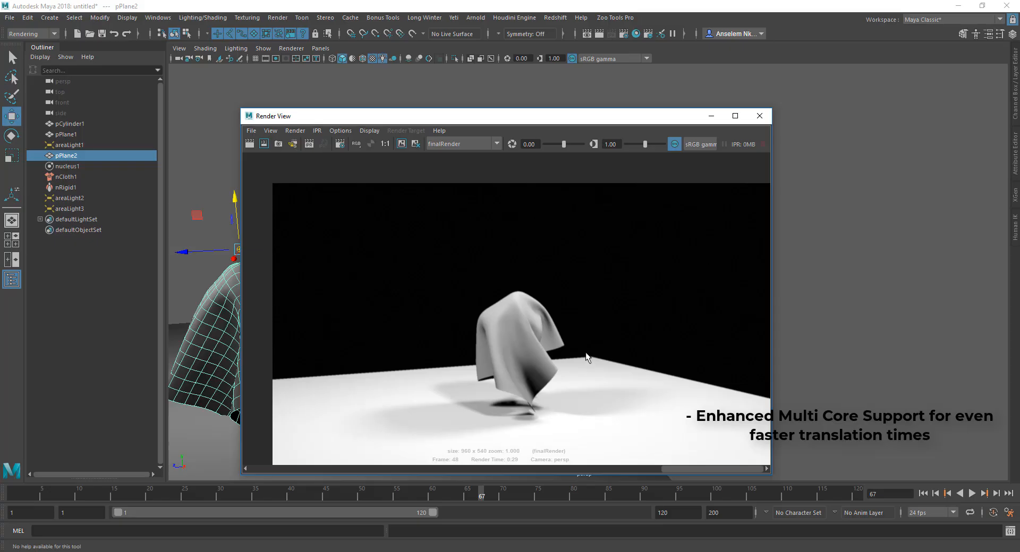
{"action": "left_click_drag", "start_coordinate": [272, 116], "coordinate": [325, 99]}
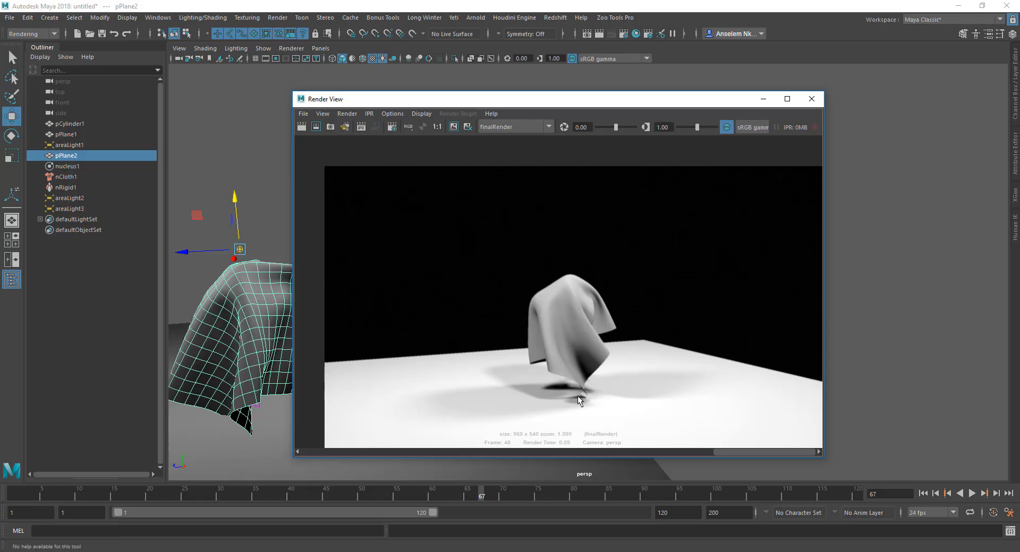
{"action": "mouse_move", "coordinate": [719, 421]}
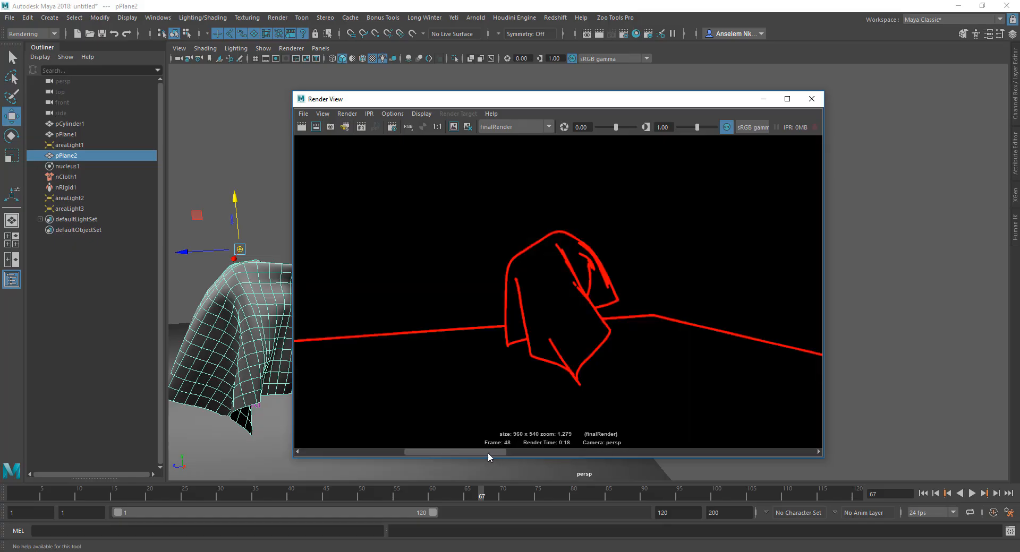
{"action": "mouse_move", "coordinate": [558, 294]}
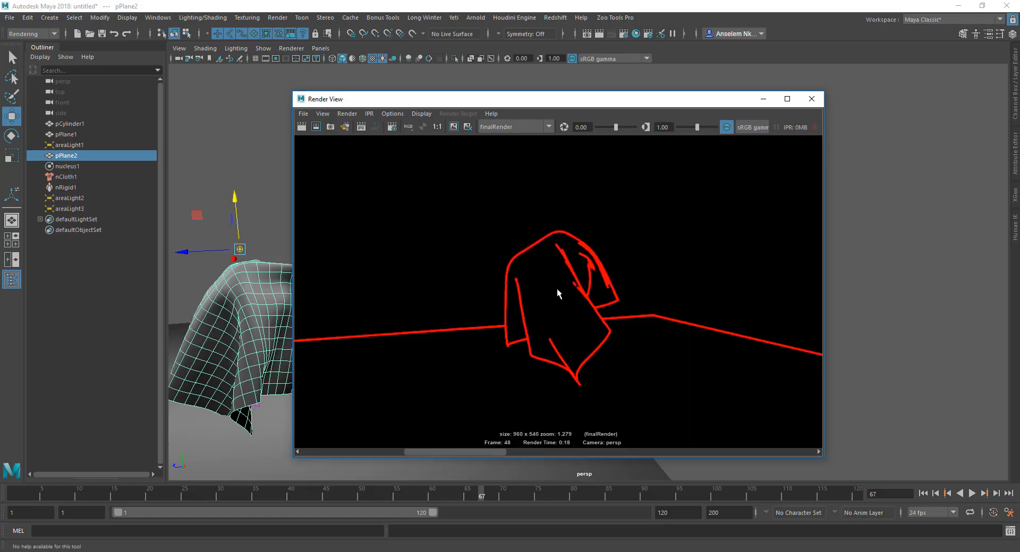